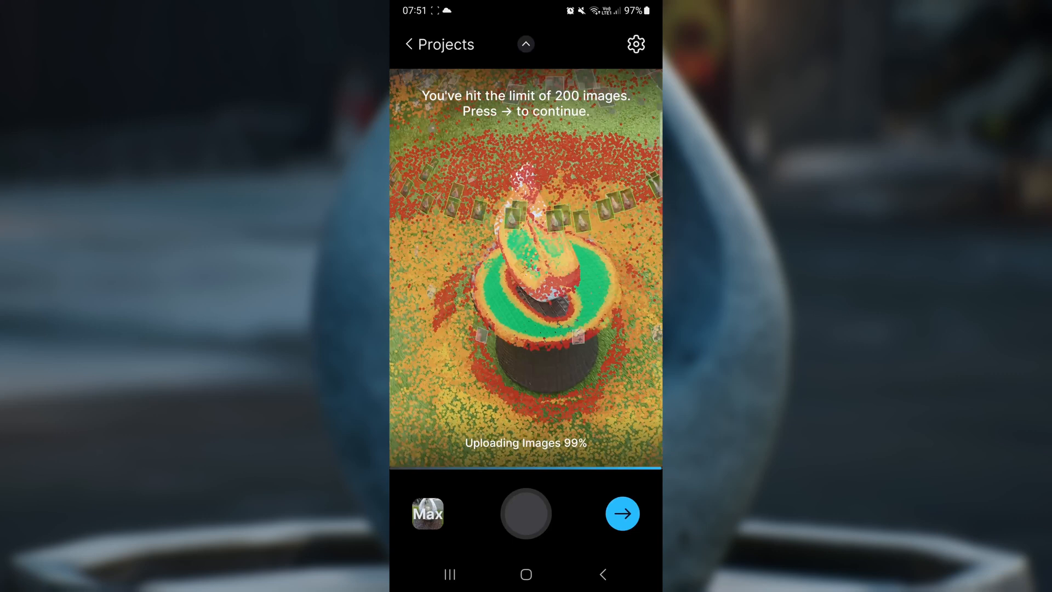
Finish capturing at the 200-image limit and move the statue scan to review.
left_click(622, 512)
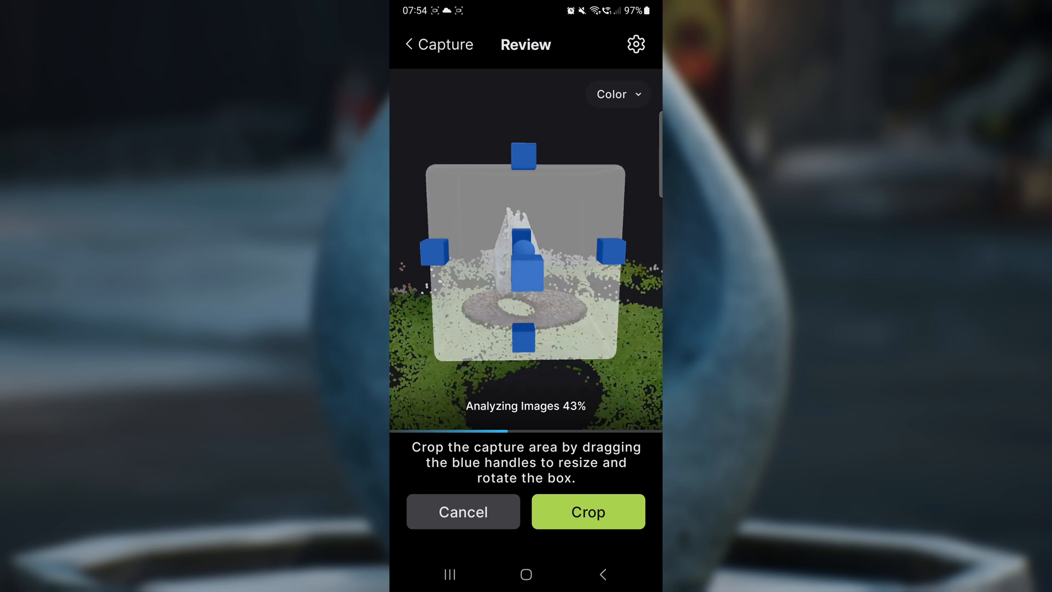
Accept the crop around the statue and preview it as a textured model.
left_click(587, 511)
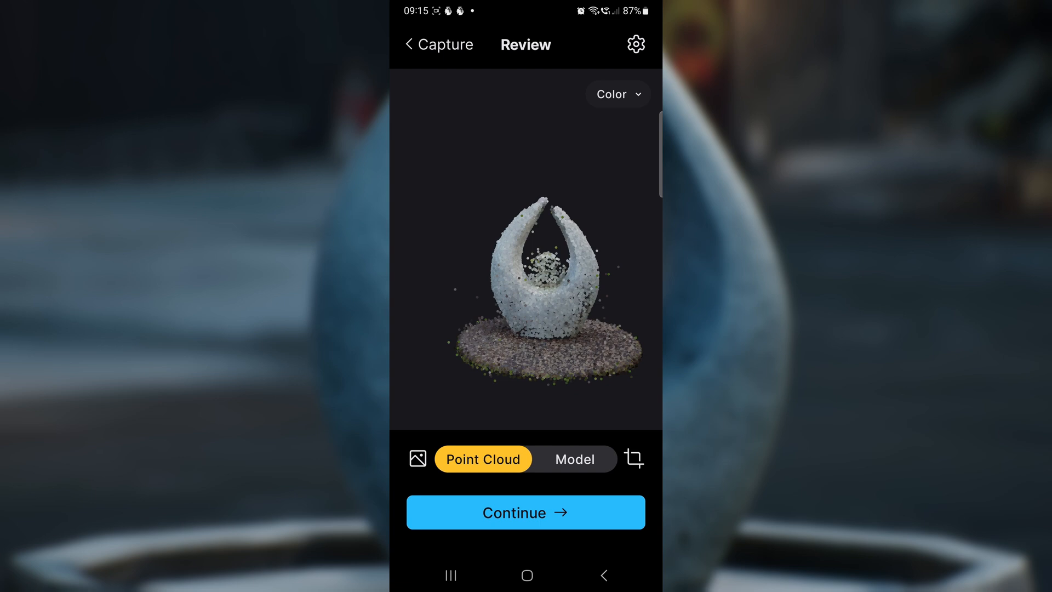
left_click(573, 459)
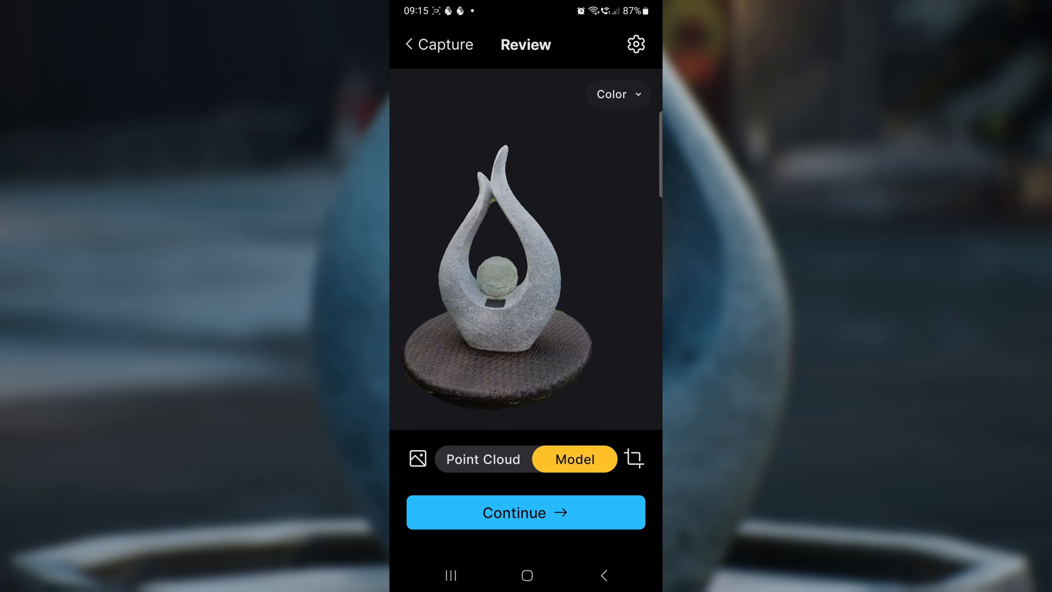
Continue to Process & Export and title the project 'Test'.
left_click(525, 512)
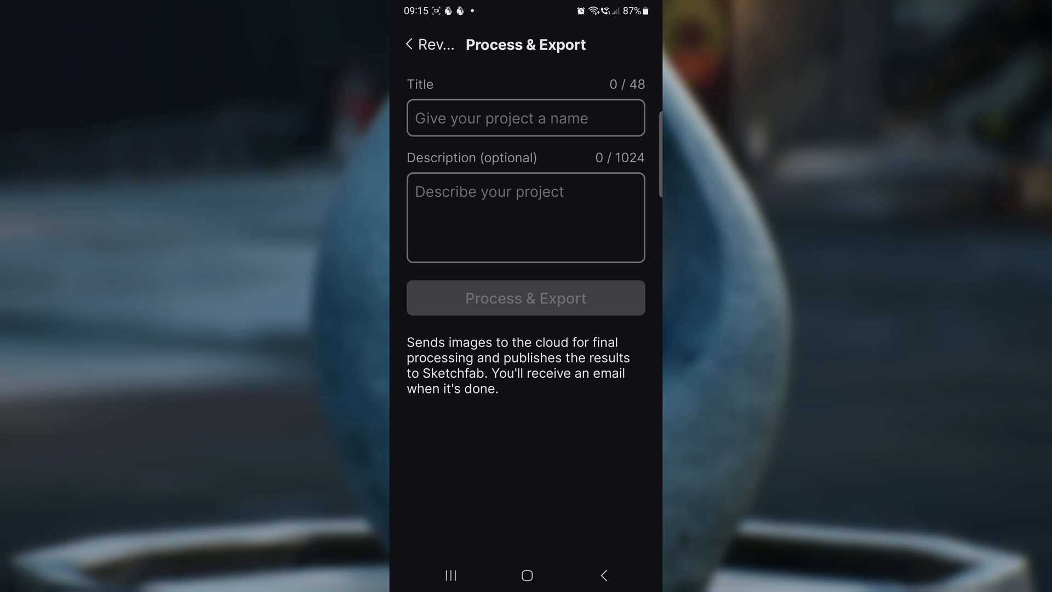
type("T")
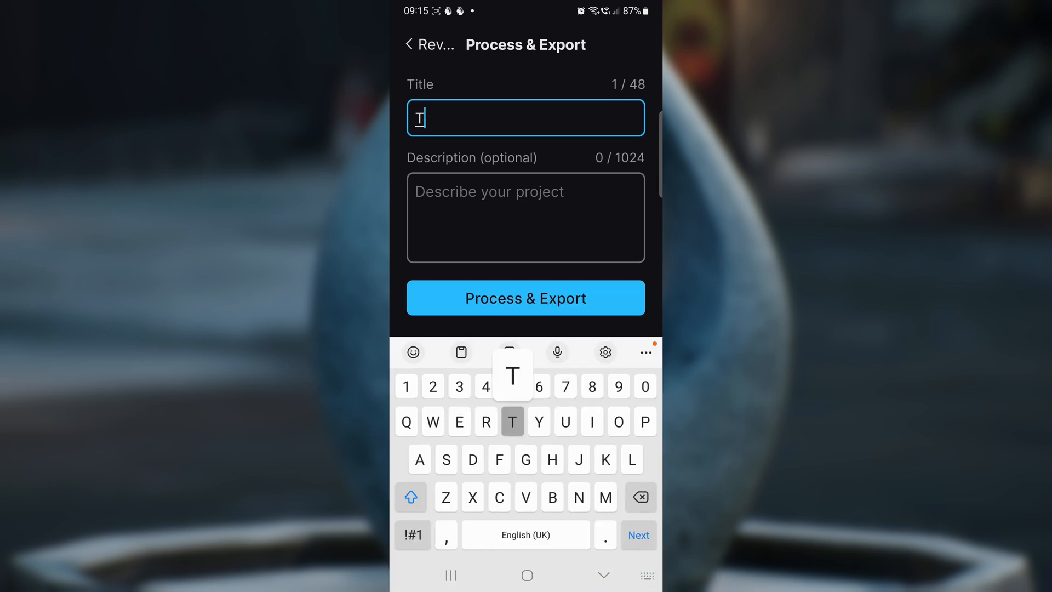
type("est")
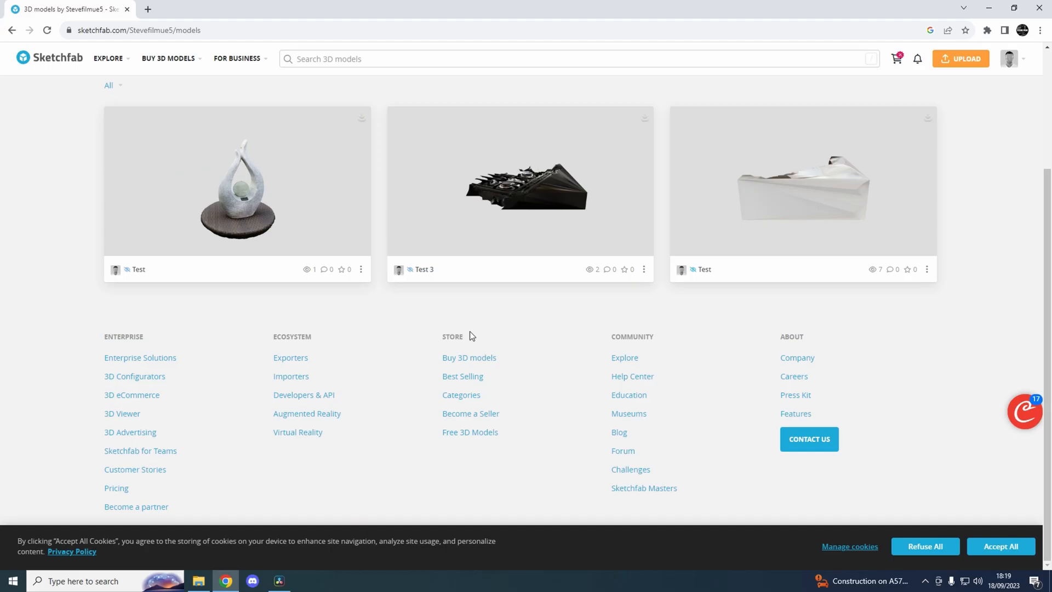
mouse_move(431, 312)
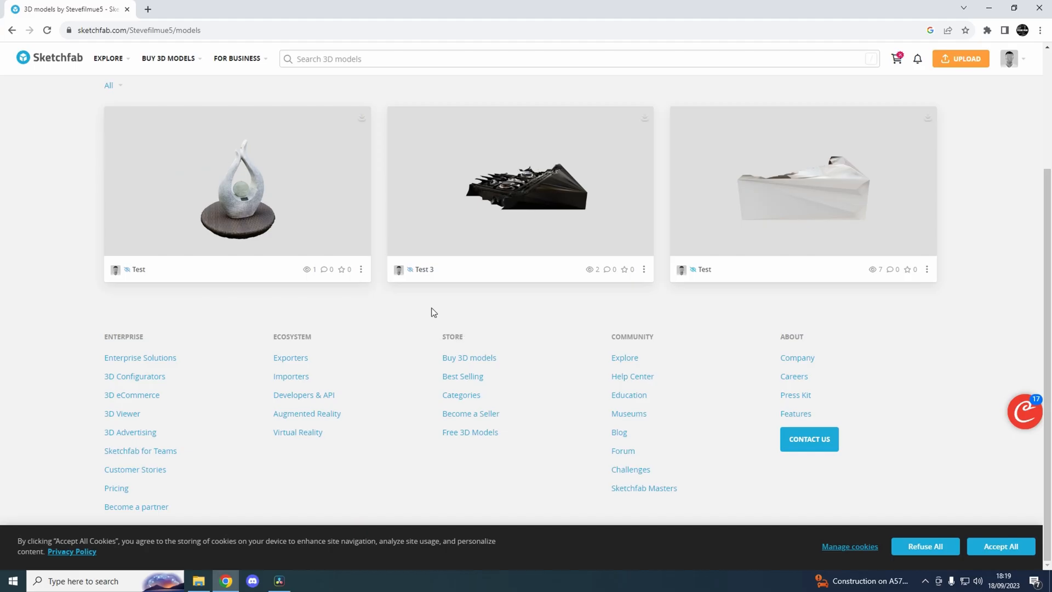
Download the statue model from Sketchfab in its original format.
left_click(361, 270)
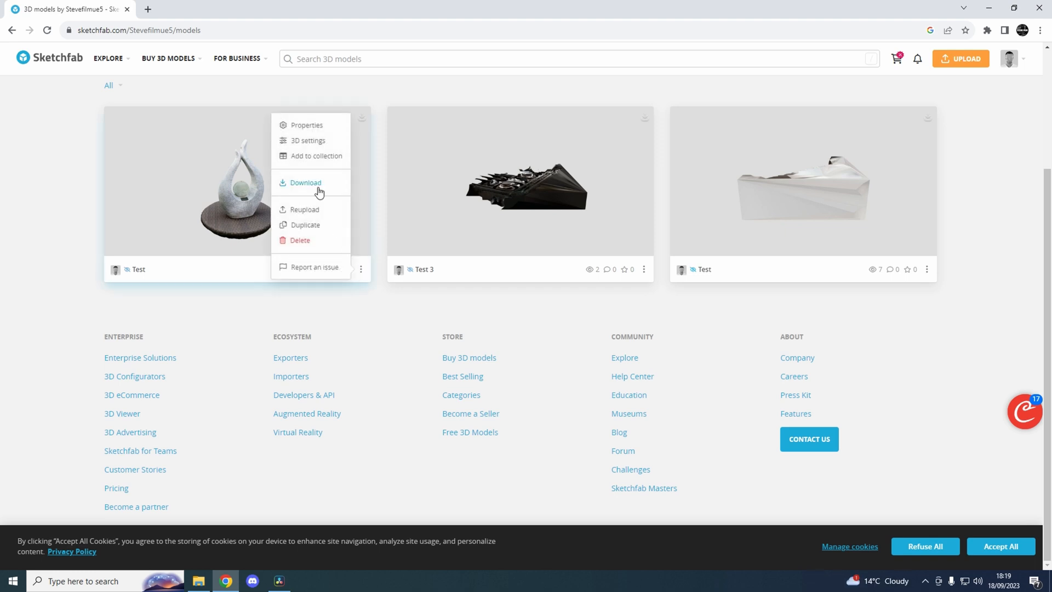
left_click(306, 183)
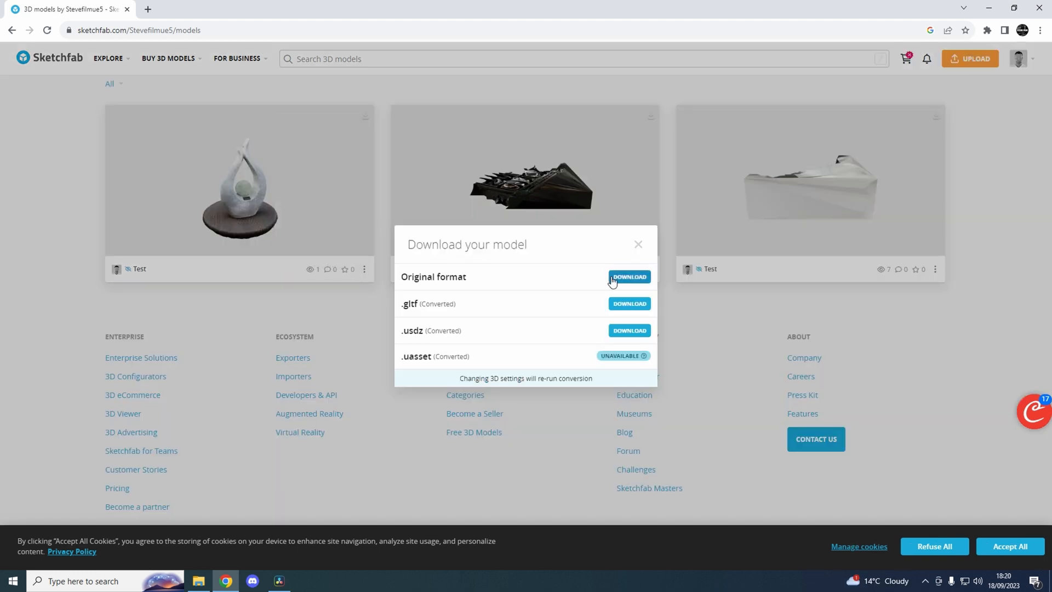
left_click(627, 276)
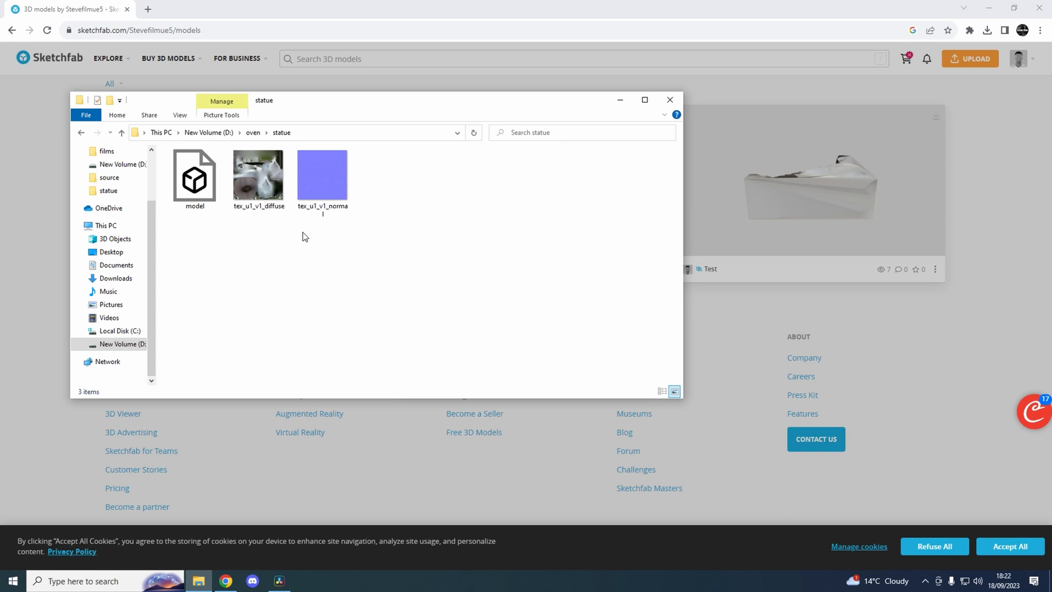
mouse_move(262, 267)
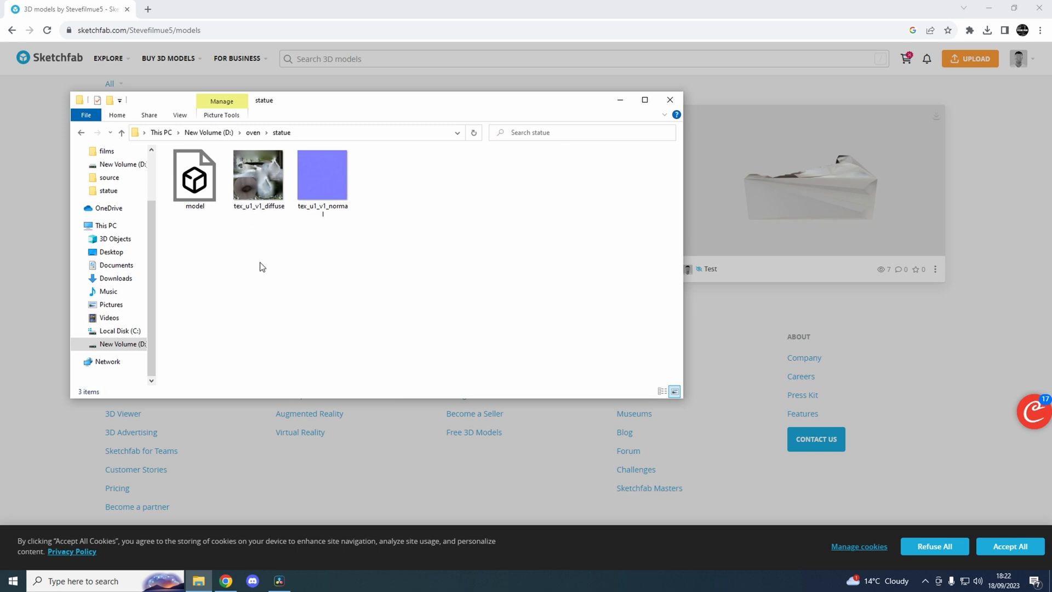
mouse_move(195, 177)
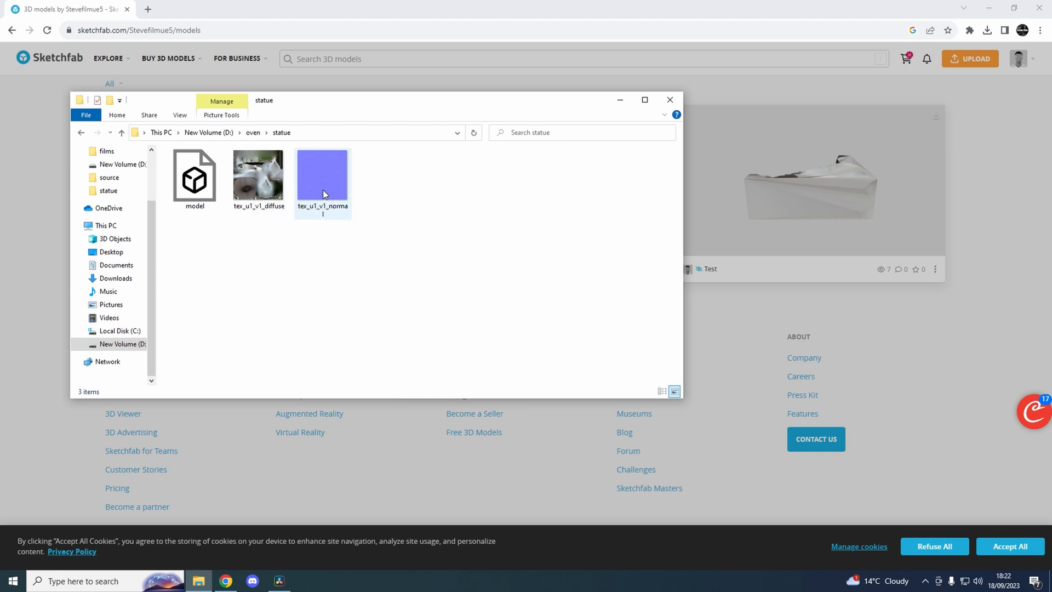
left_click(241, 261)
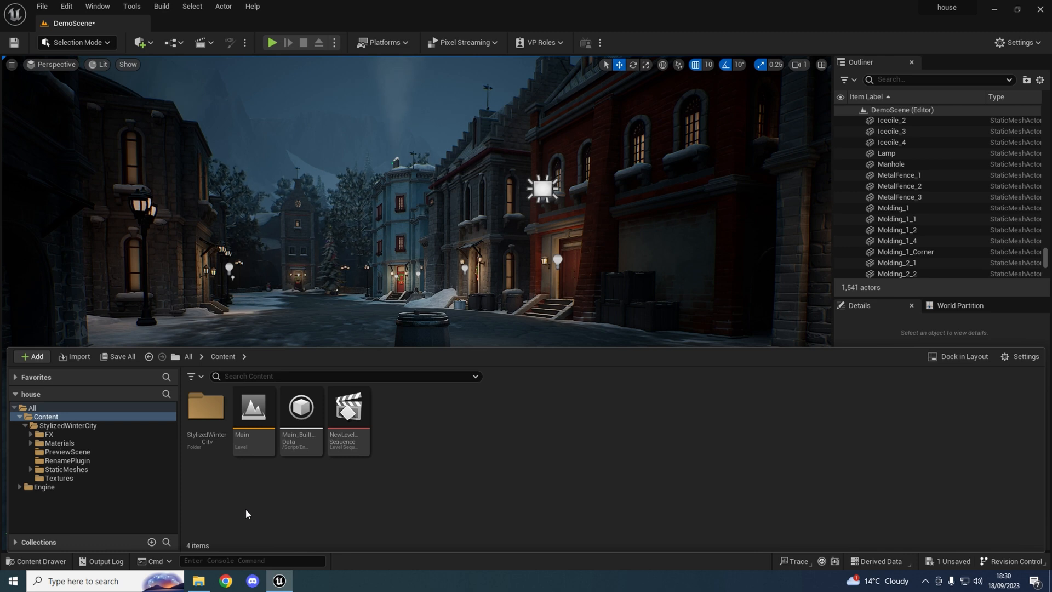
Create a new Content folder named 'statue'.
left_click(32, 356)
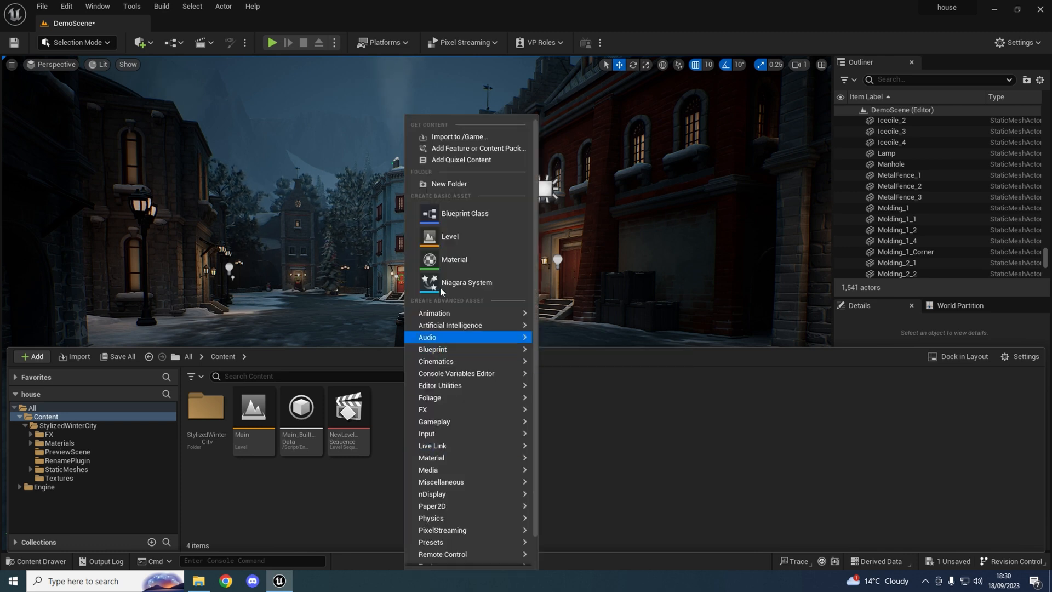
left_click(448, 183)
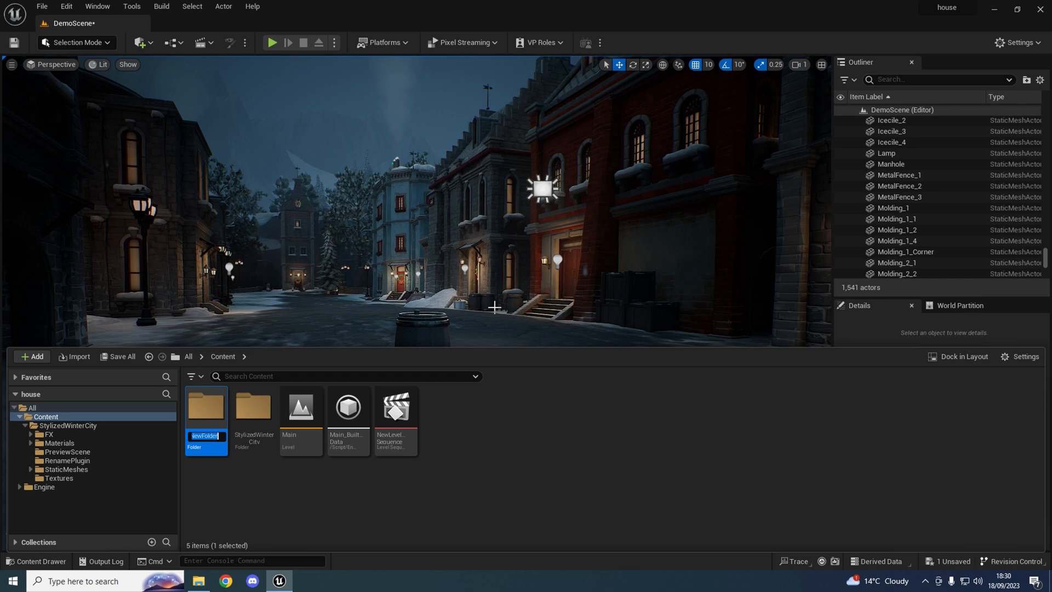
type("statu")
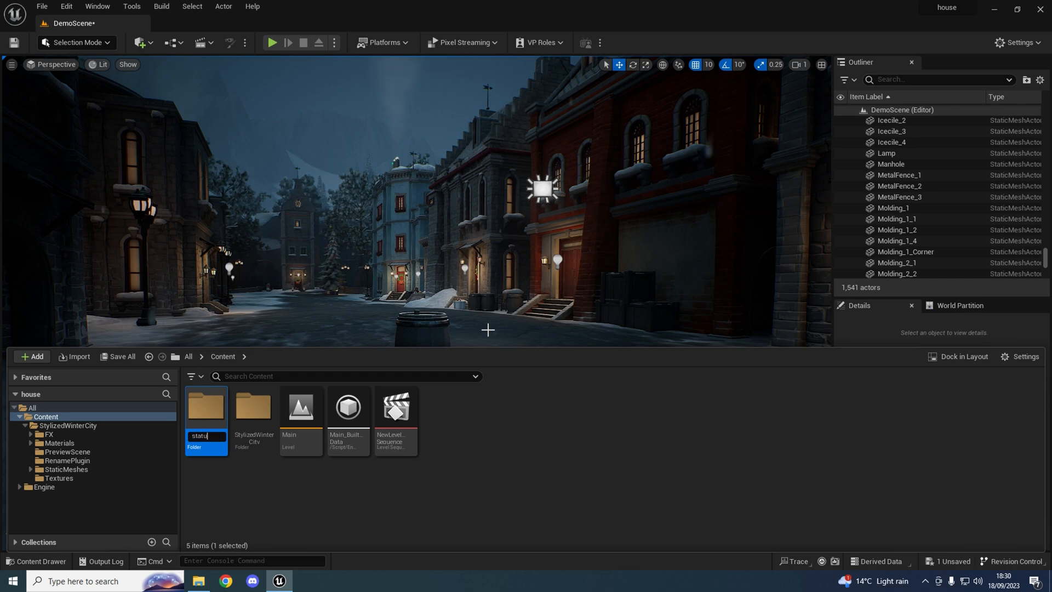
key("Return")
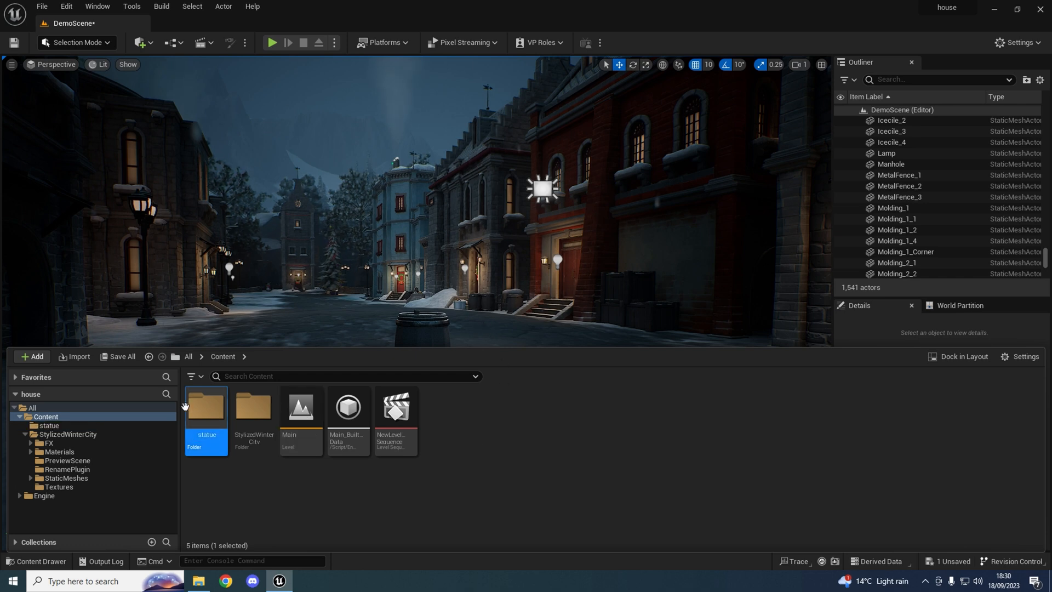
Import the model FBX with all textures into the statue folder using Import All.
left_click(74, 356)
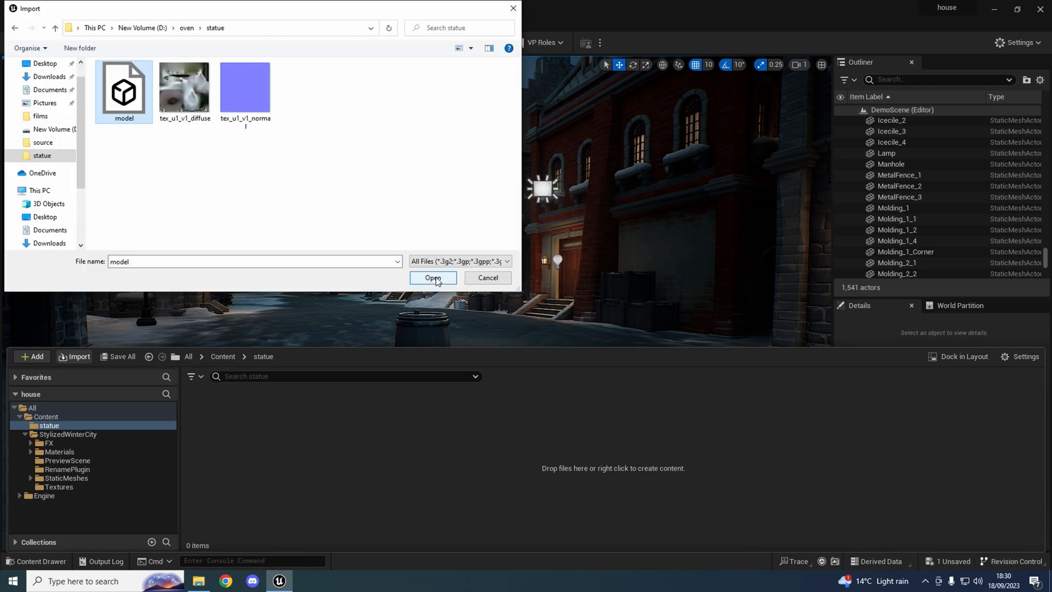
left_click(432, 278)
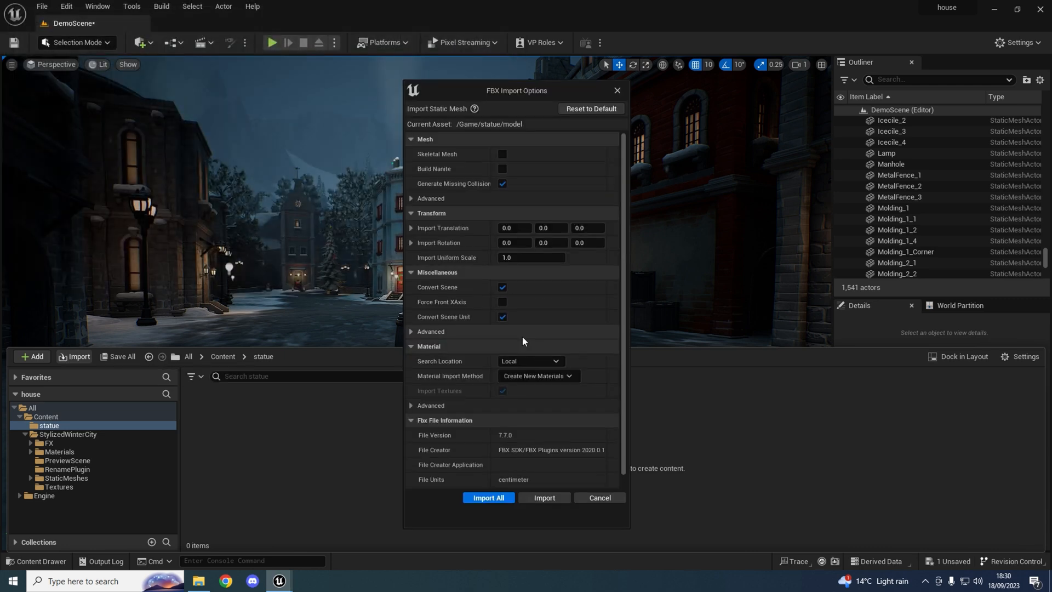
mouse_move(552, 322)
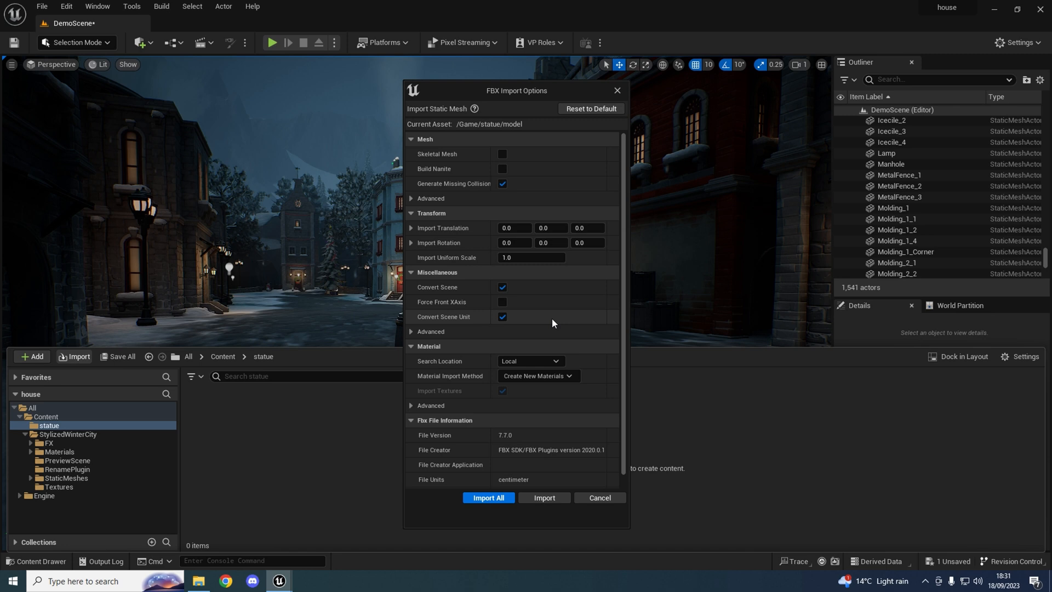
mouse_move(548, 318)
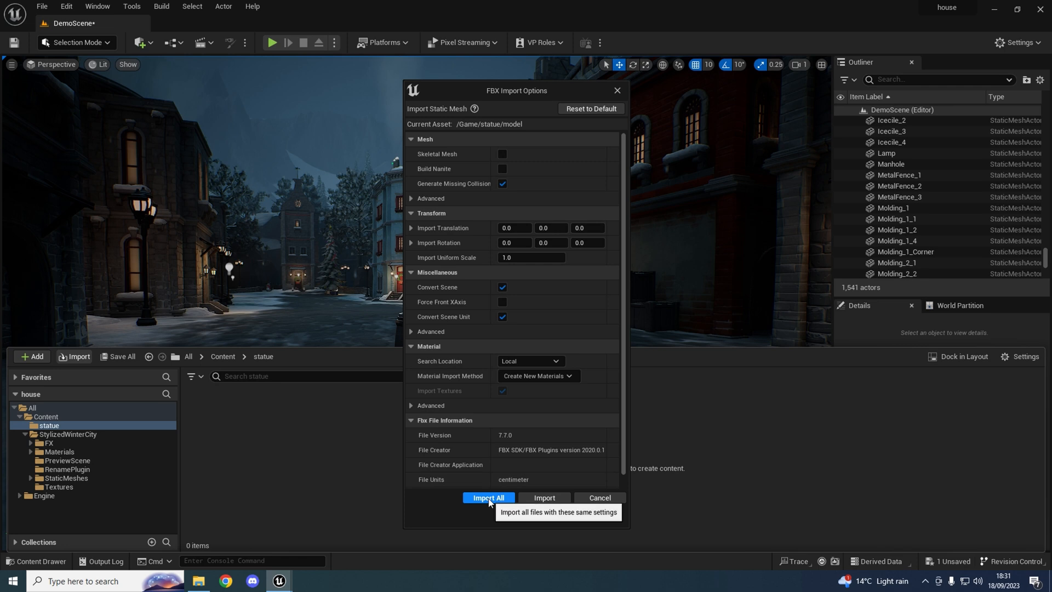
left_click(489, 498)
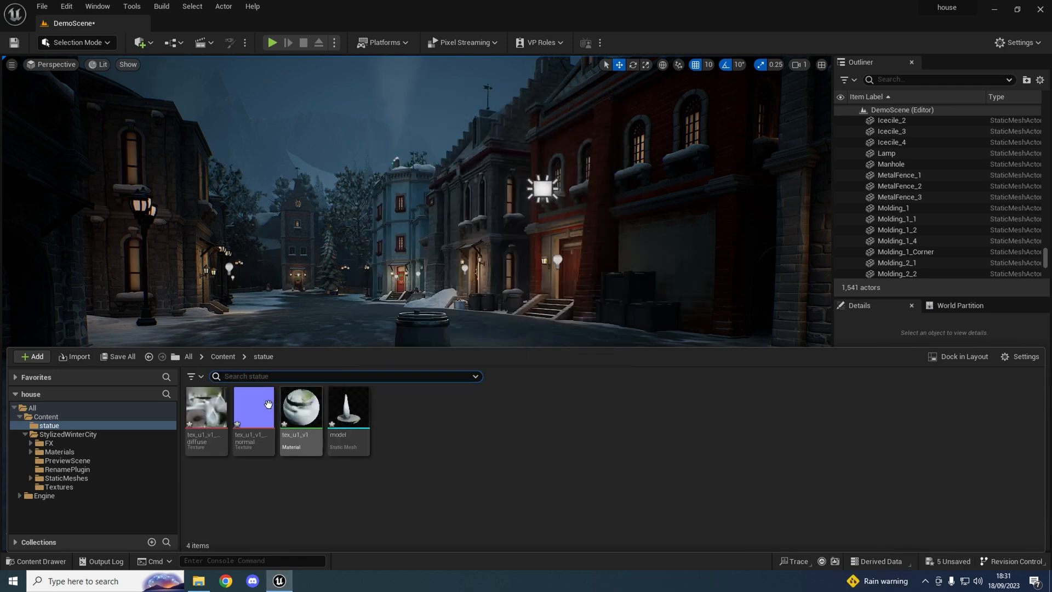
mouse_move(253, 413)
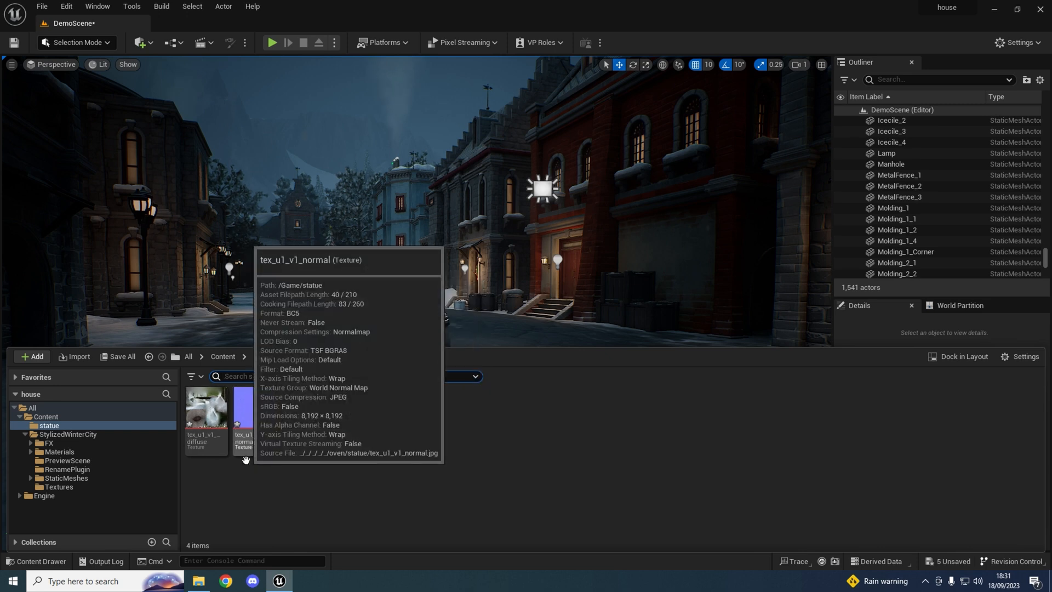
mouse_move(348, 408)
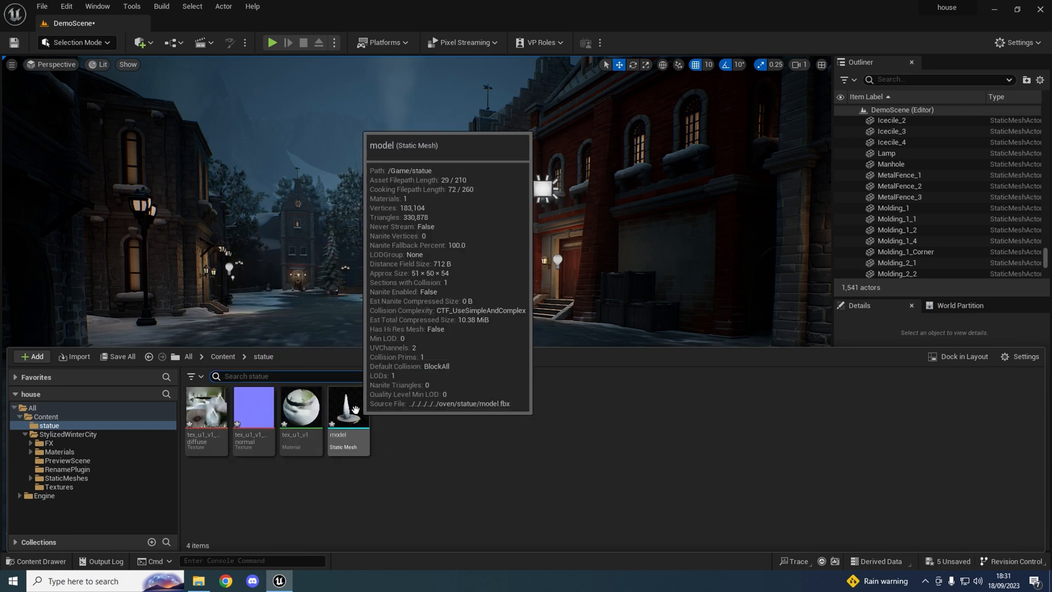